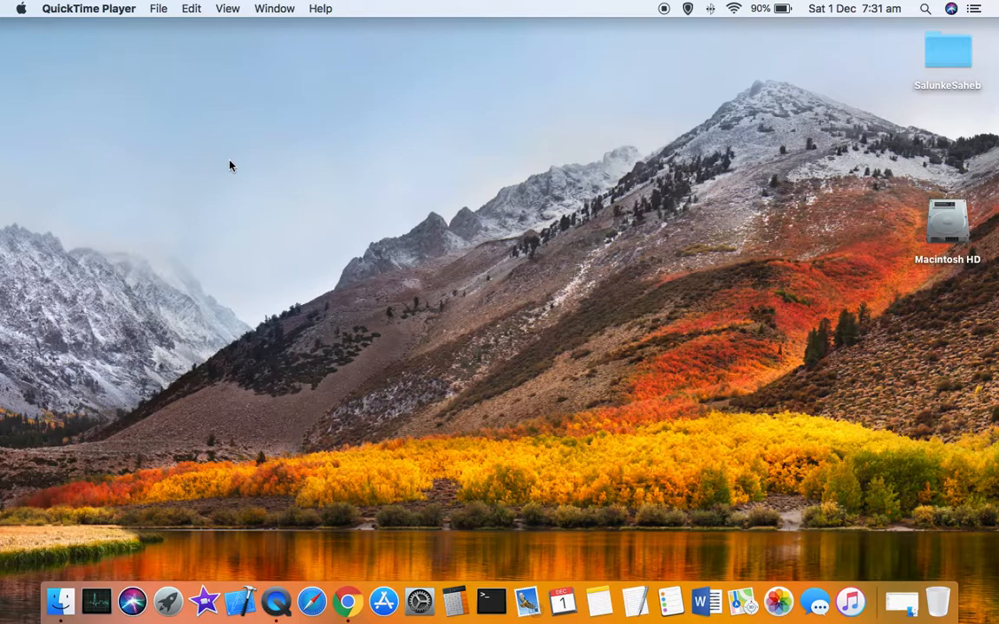
{"action": "mouse_move", "coordinate": [705, 599]}
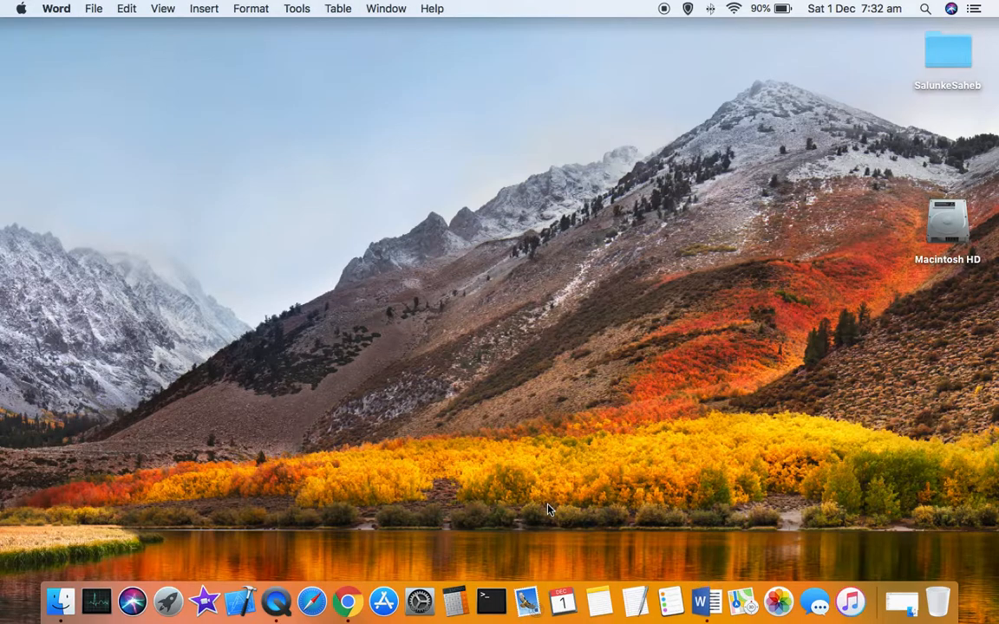
{"action": "mouse_move", "coordinate": [346, 229]}
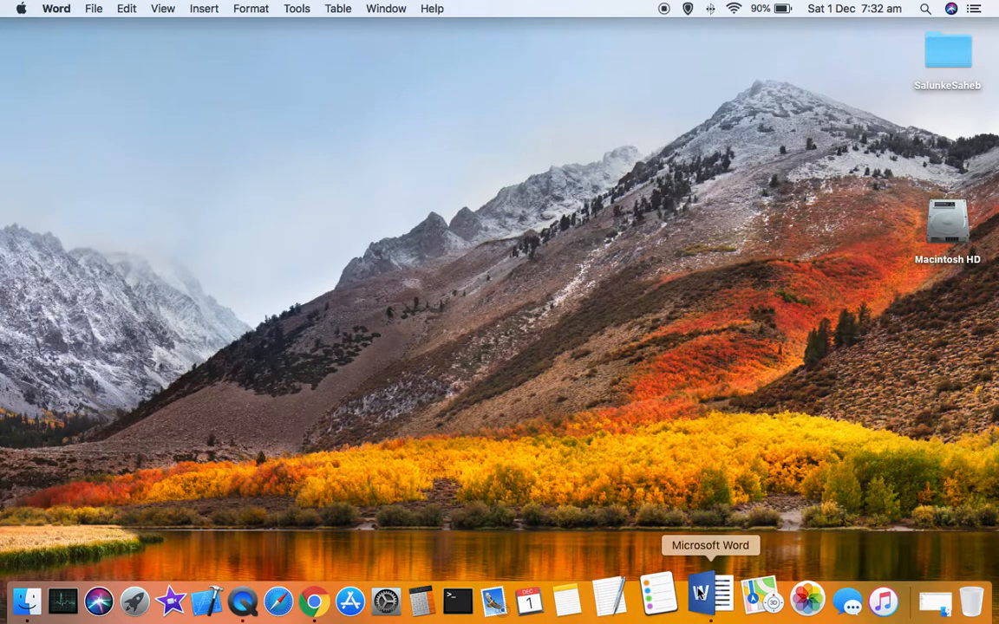
Create a blank Word document from the gallery and minimize Document1 to the Dock.
{"action": "left_click", "coordinate": [699, 595]}
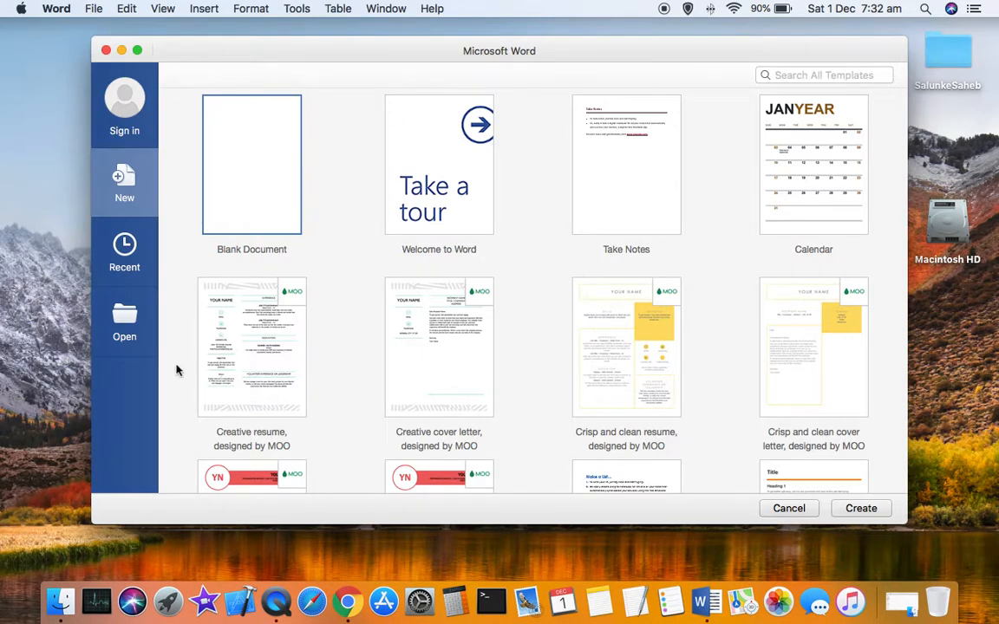
{"action": "mouse_move", "coordinate": [397, 30]}
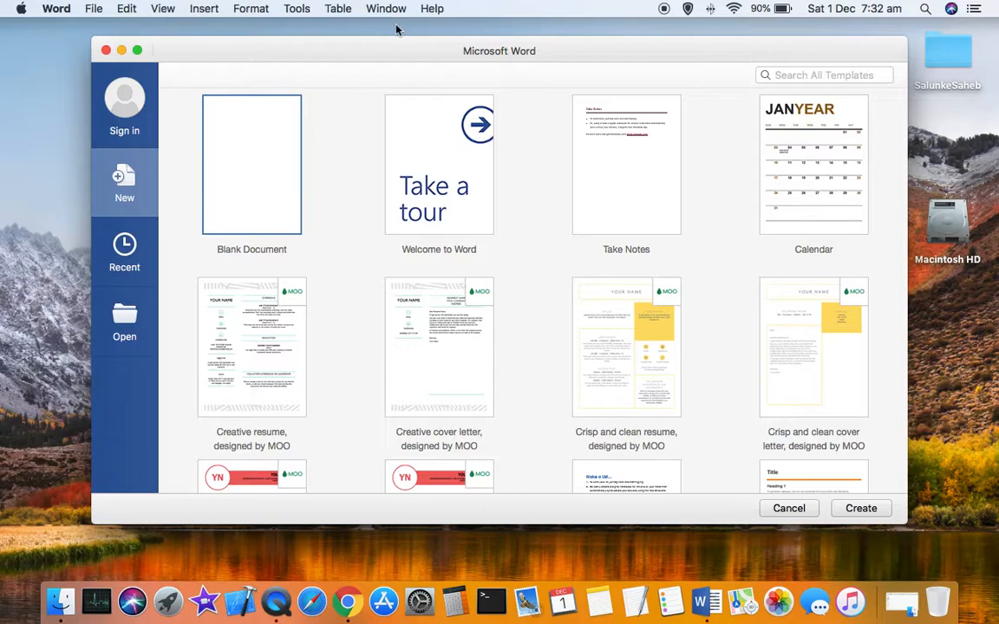
{"action": "mouse_move", "coordinate": [273, 375]}
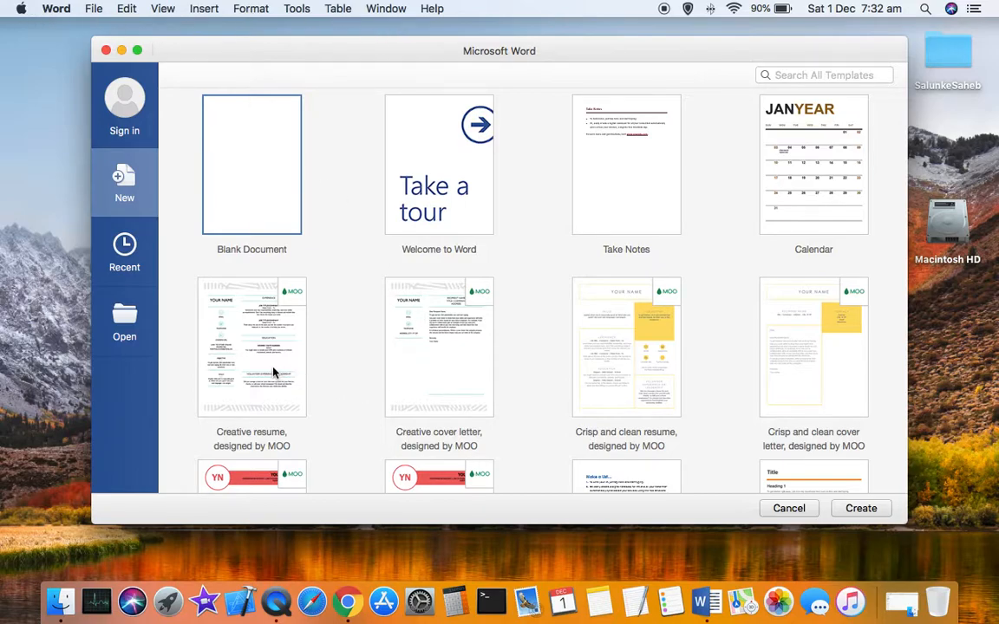
{"action": "left_click", "coordinate": [788, 508]}
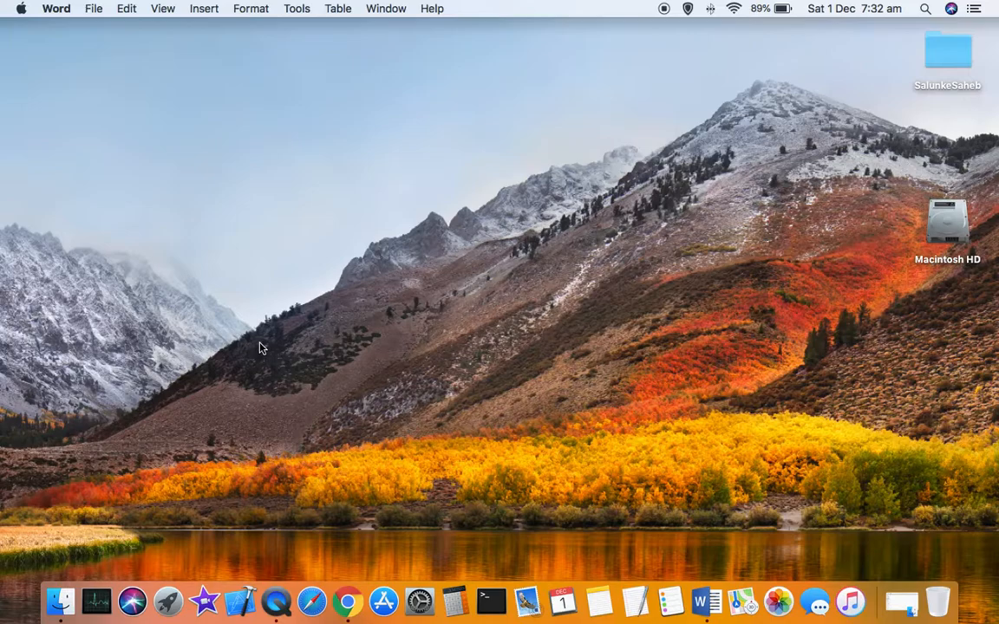
{"action": "left_click", "coordinate": [706, 601]}
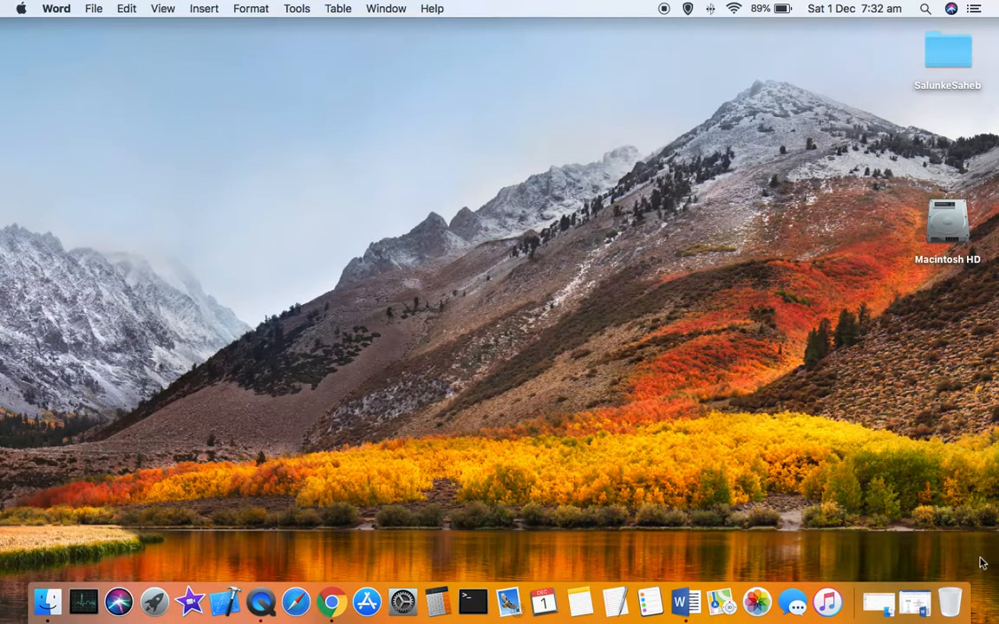
{"action": "mouse_move", "coordinate": [910, 598]}
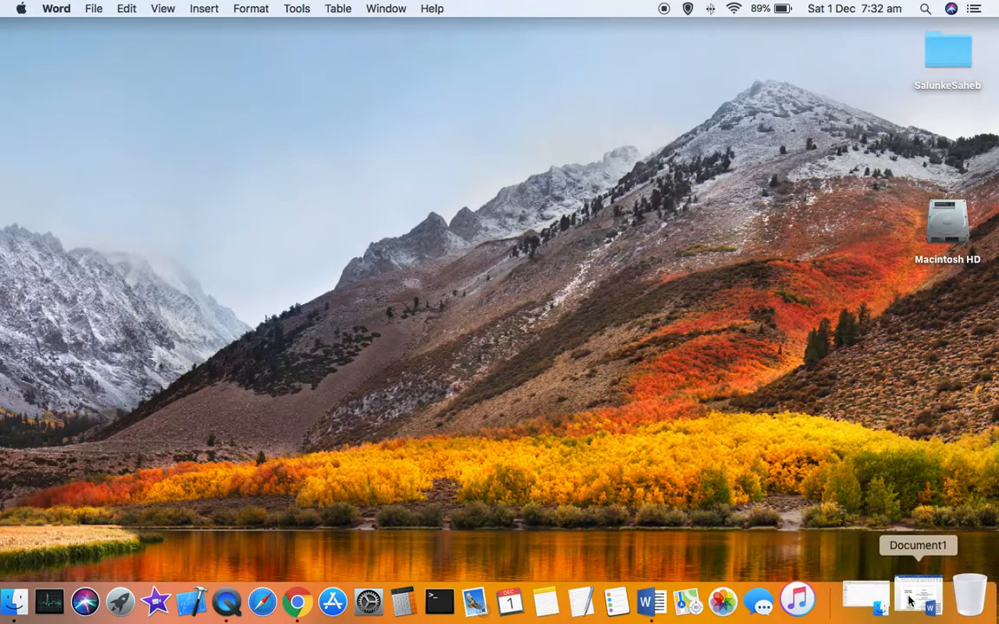
{"action": "mouse_move", "coordinate": [791, 598]}
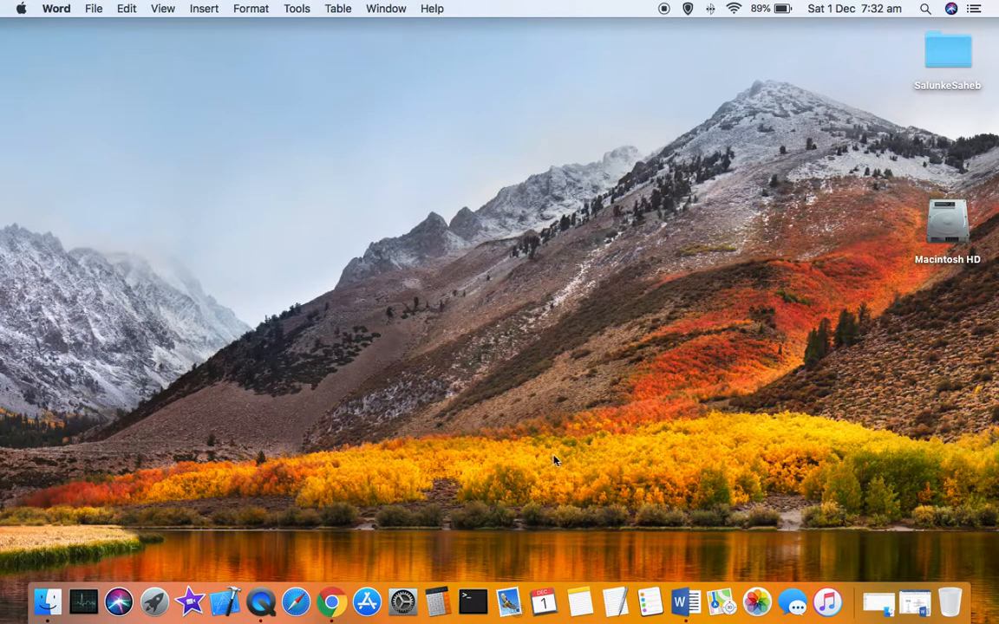
{"action": "mouse_move", "coordinate": [674, 598]}
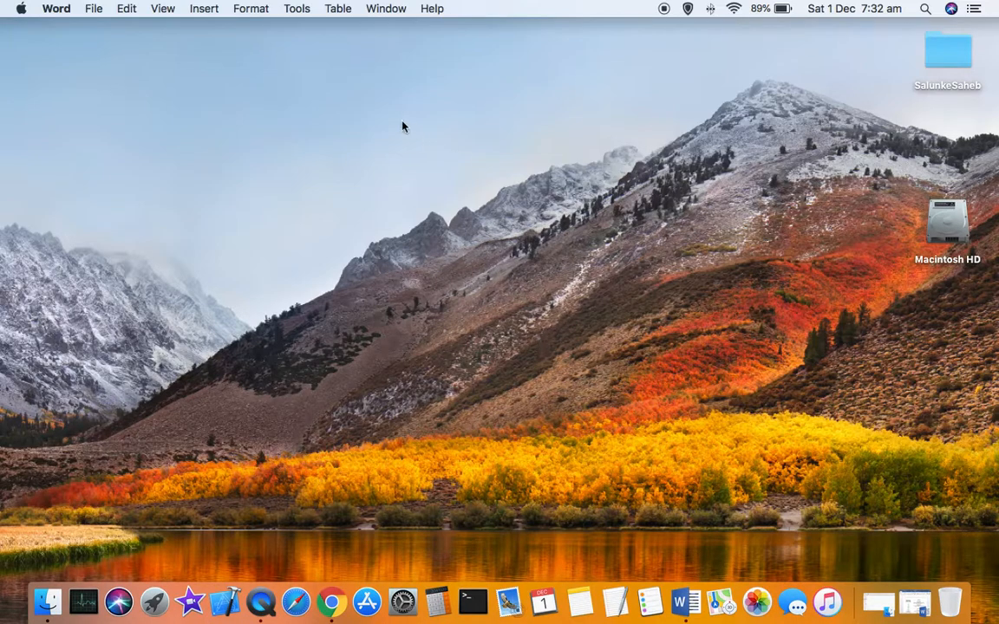
Turn on 'Minimize windows into application icon' in Dock preferences, then restore Document1.
{"action": "left_click", "coordinate": [404, 600]}
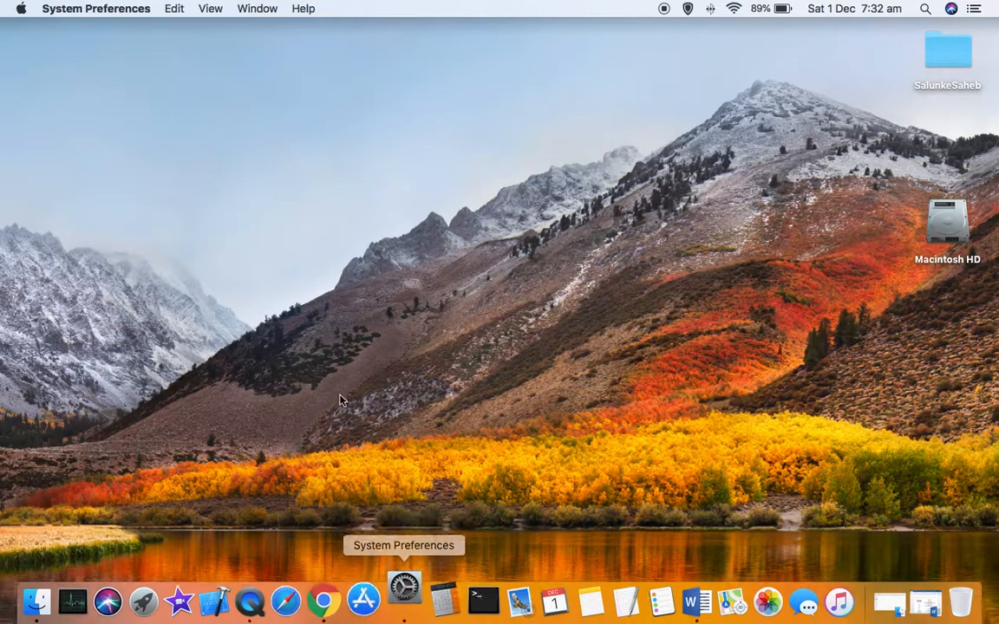
{"action": "left_click", "coordinate": [404, 601]}
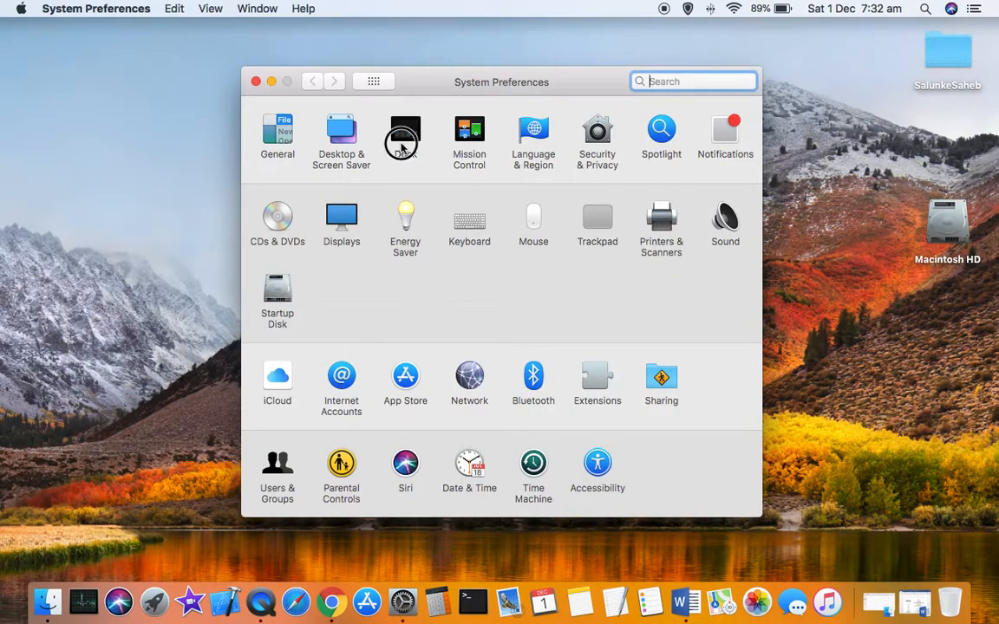
{"action": "left_click", "coordinate": [401, 130]}
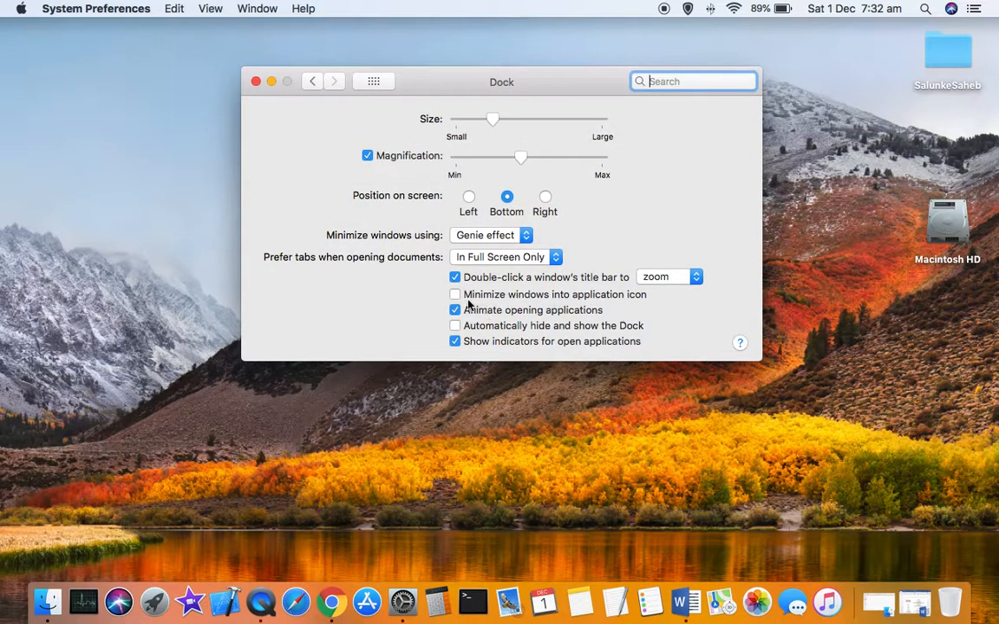
{"action": "left_click", "coordinate": [454, 294]}
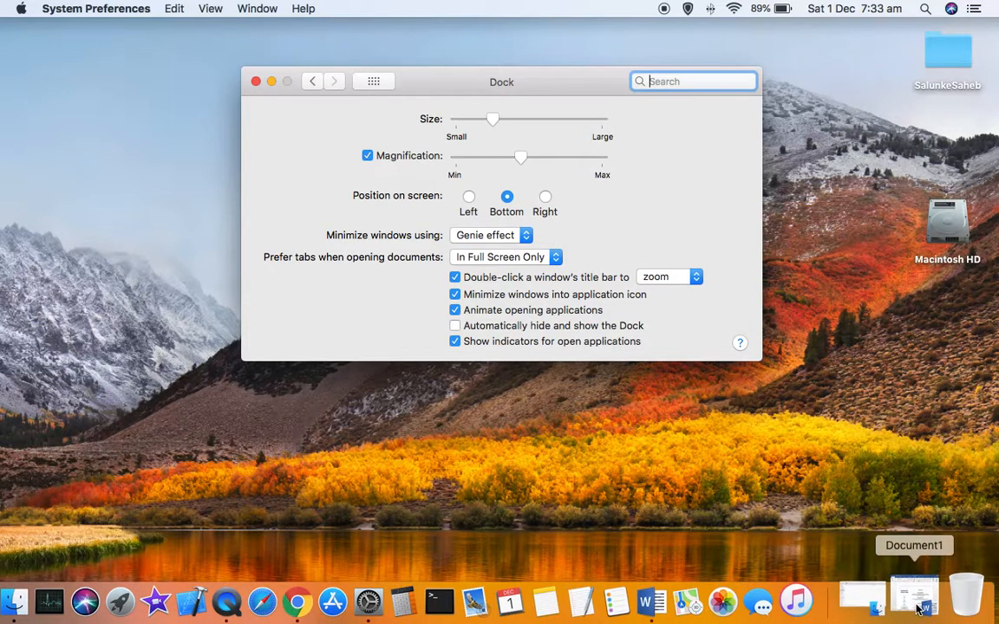
{"action": "left_click", "coordinate": [914, 594]}
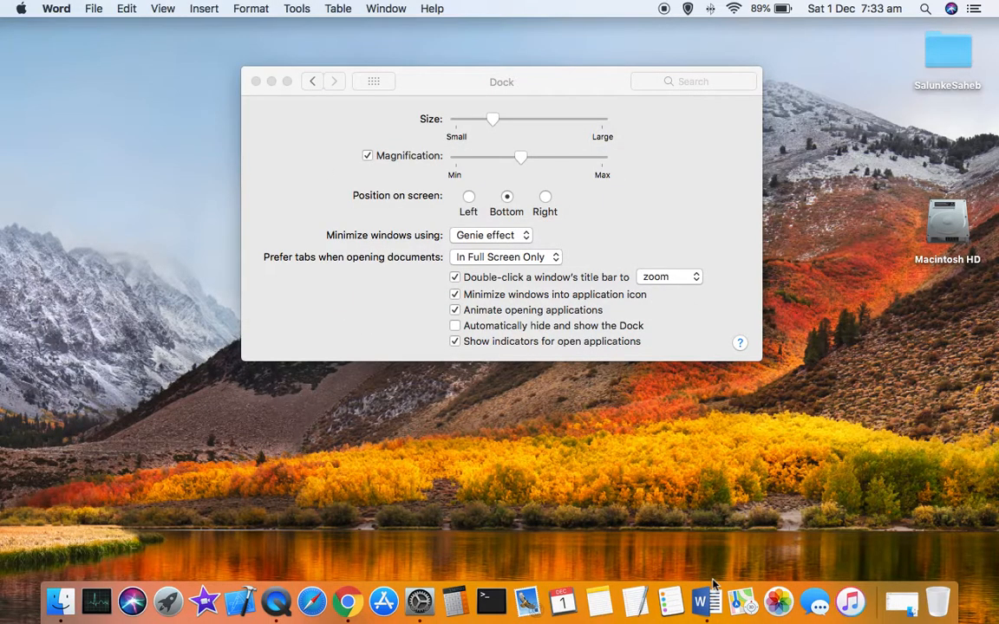
{"action": "mouse_move", "coordinate": [706, 600]}
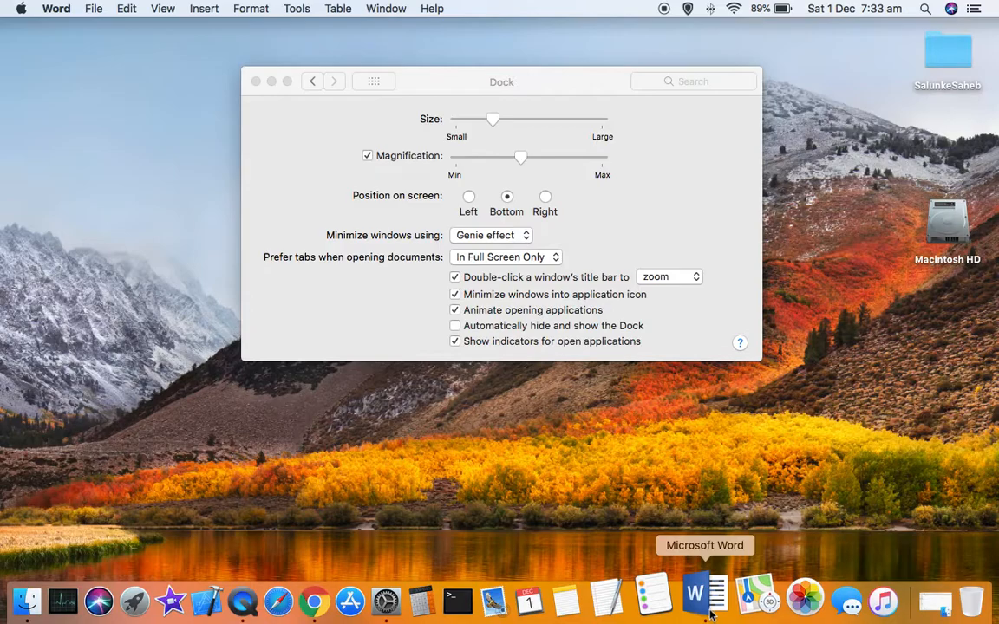
{"action": "mouse_move", "coordinate": [596, 288]}
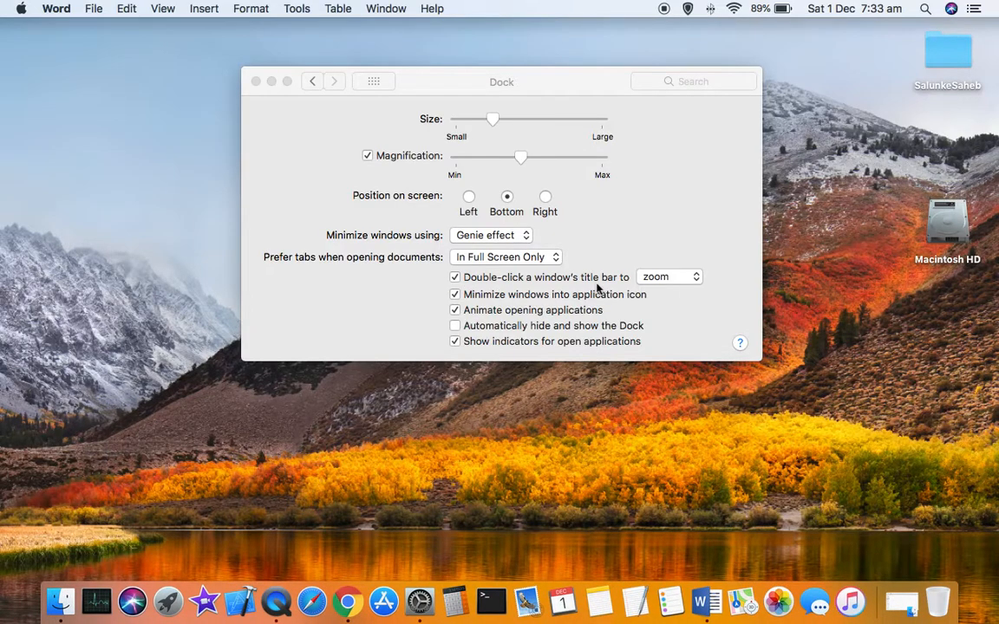
{"action": "mouse_move", "coordinate": [529, 301]}
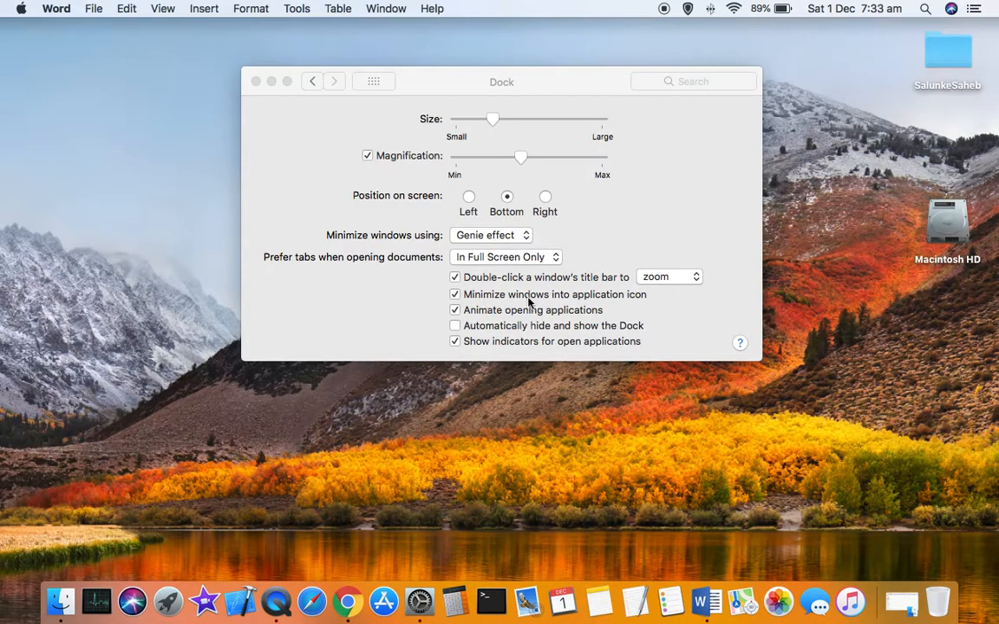
Toggle 'Minimize windows into application icon' off and back on, leaving it enabled.
{"action": "left_click", "coordinate": [454, 294]}
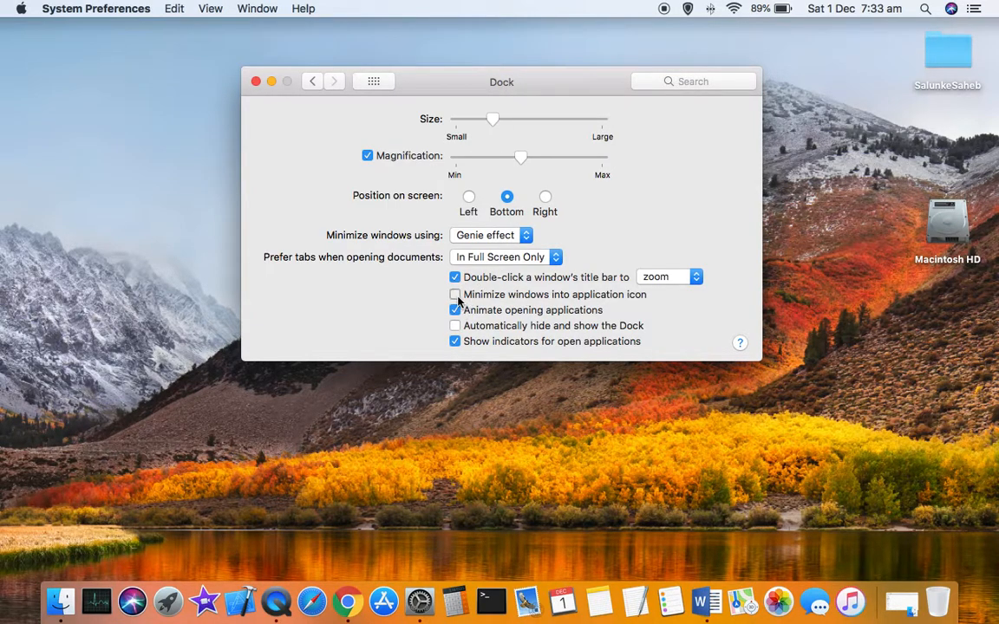
{"action": "left_click", "coordinate": [454, 294]}
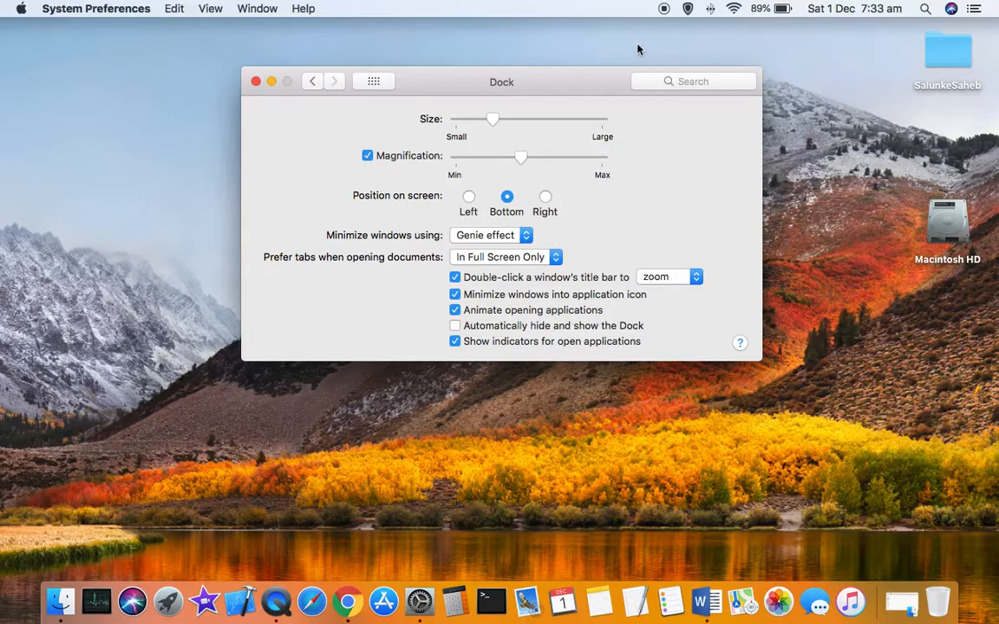